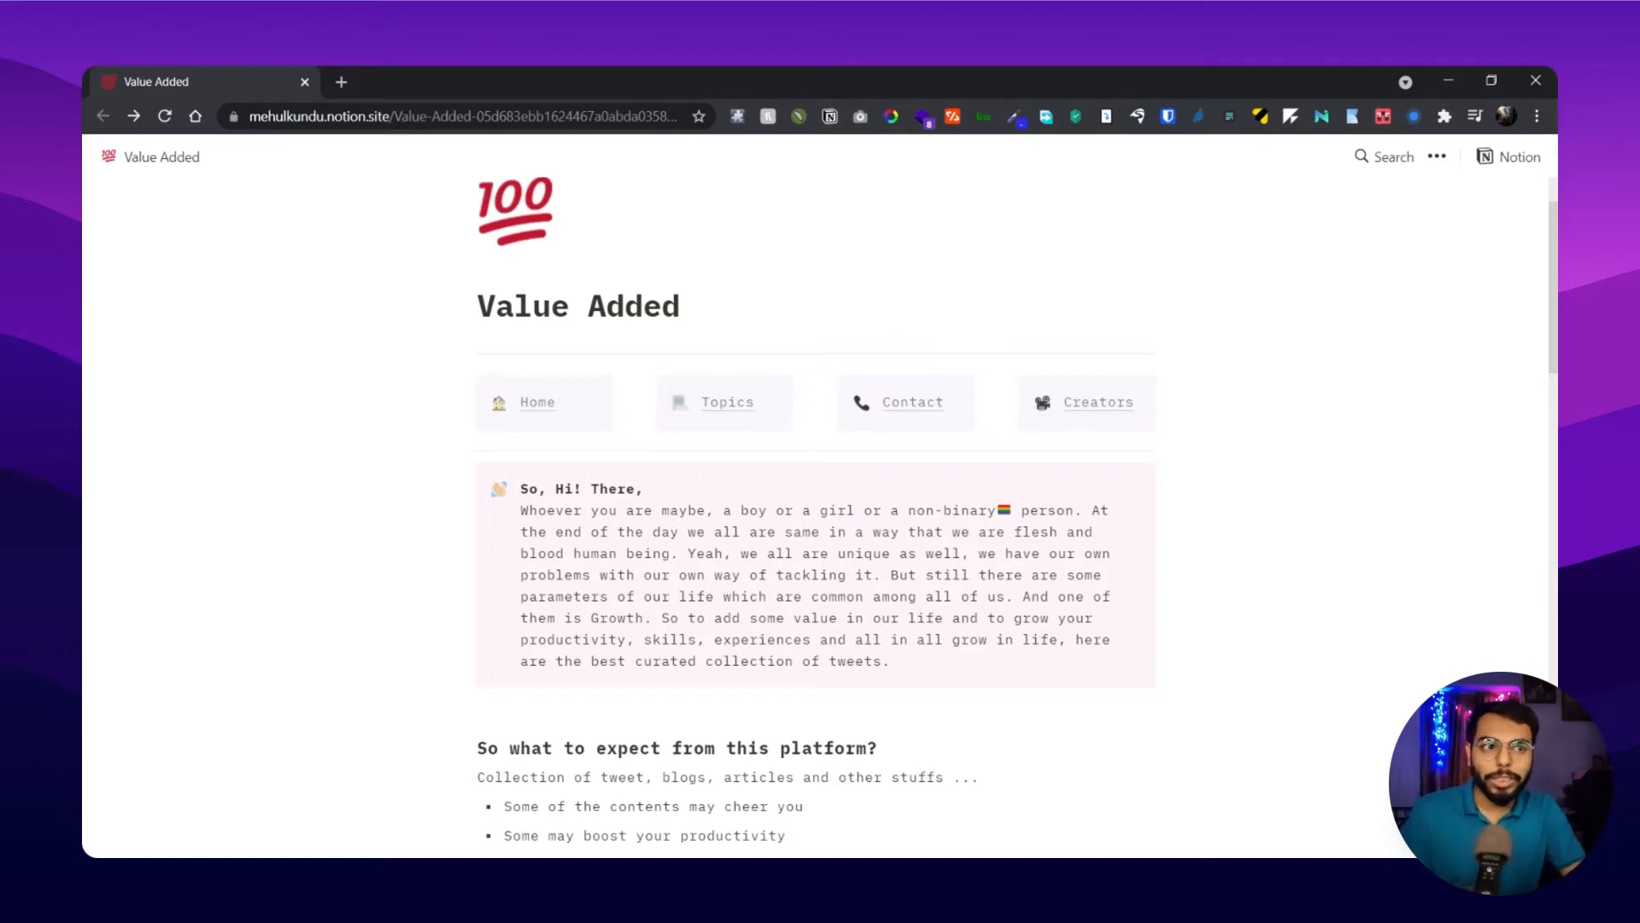
{"action": "mouse_move", "coordinate": [913, 401]}
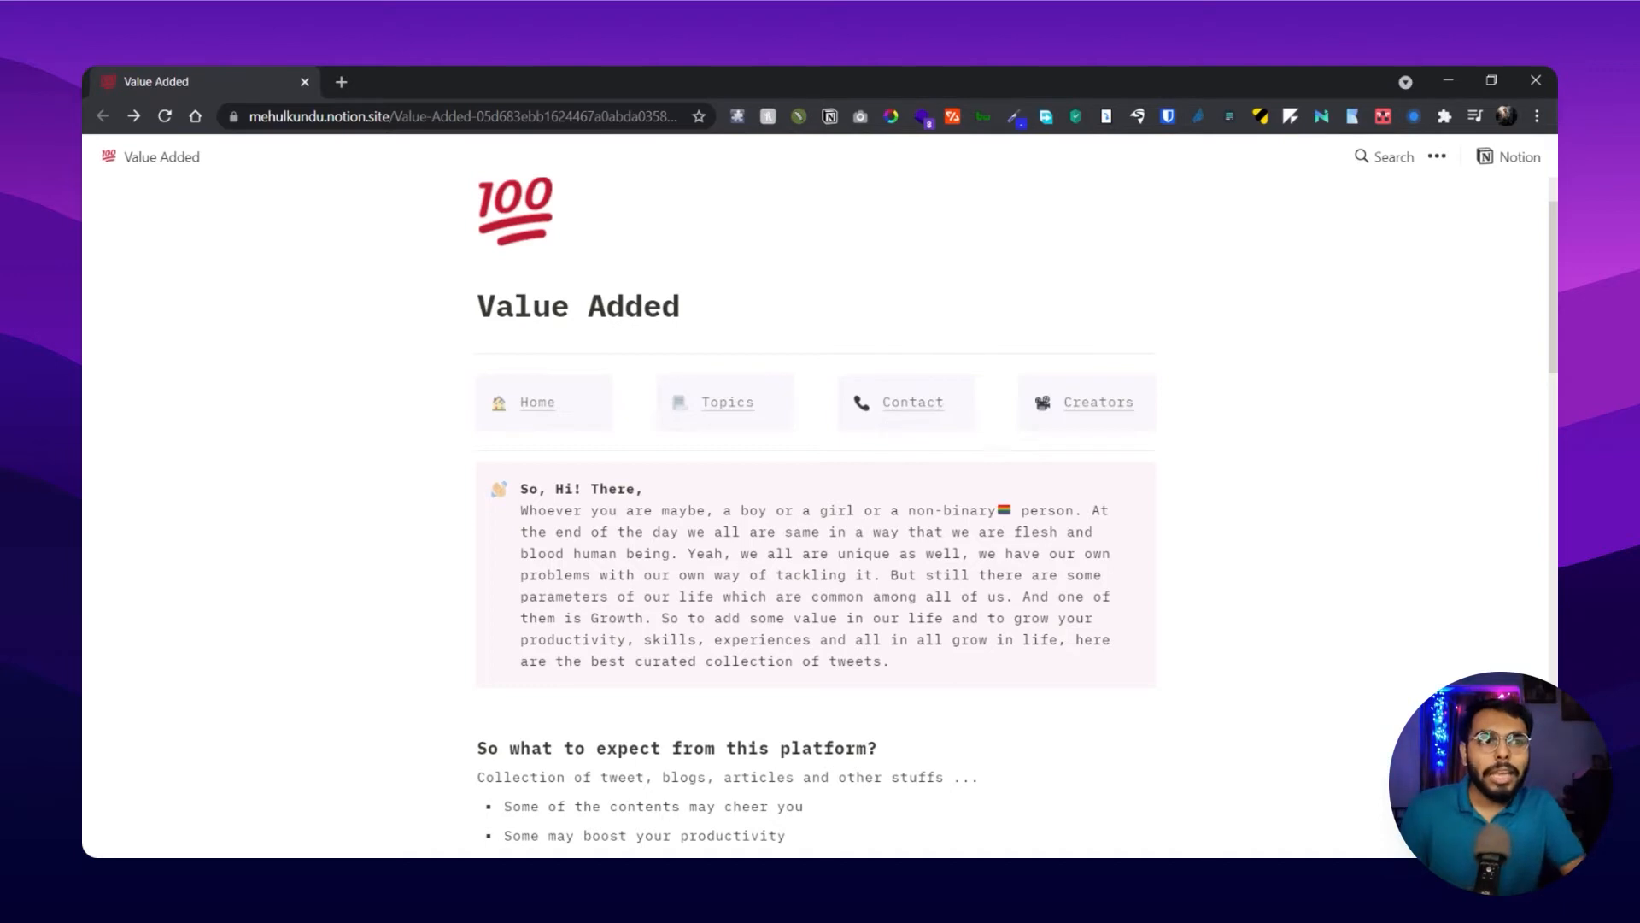
{"action": "mouse_move", "coordinate": [1098, 402]}
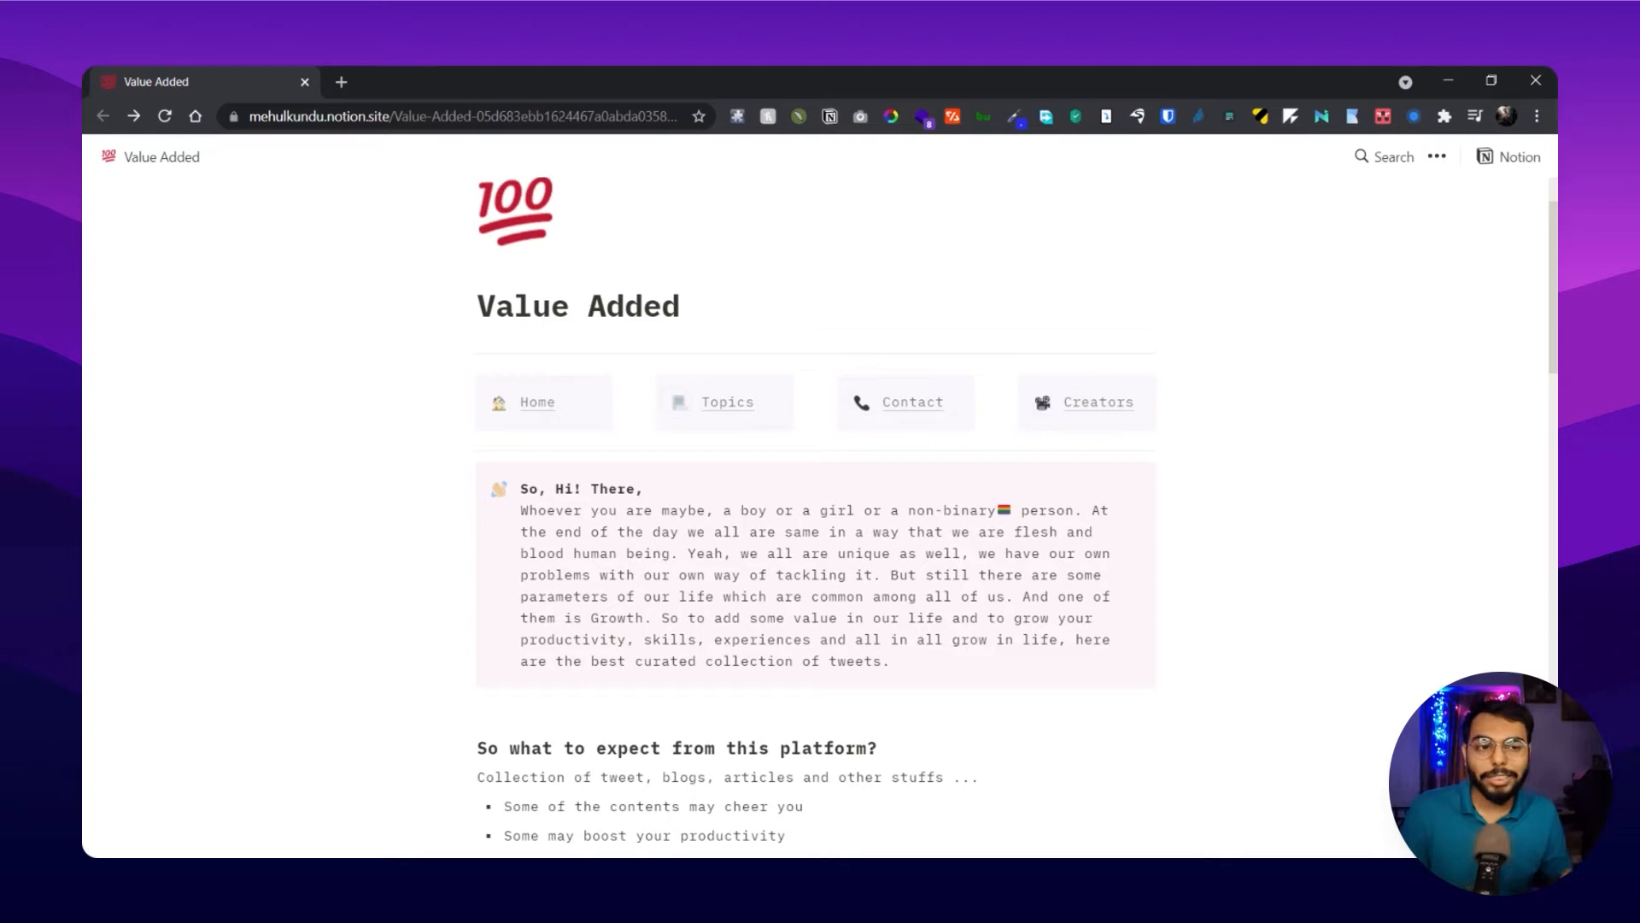
{"action": "scroll", "scroll_direction": "down", "scroll_amount": 3}
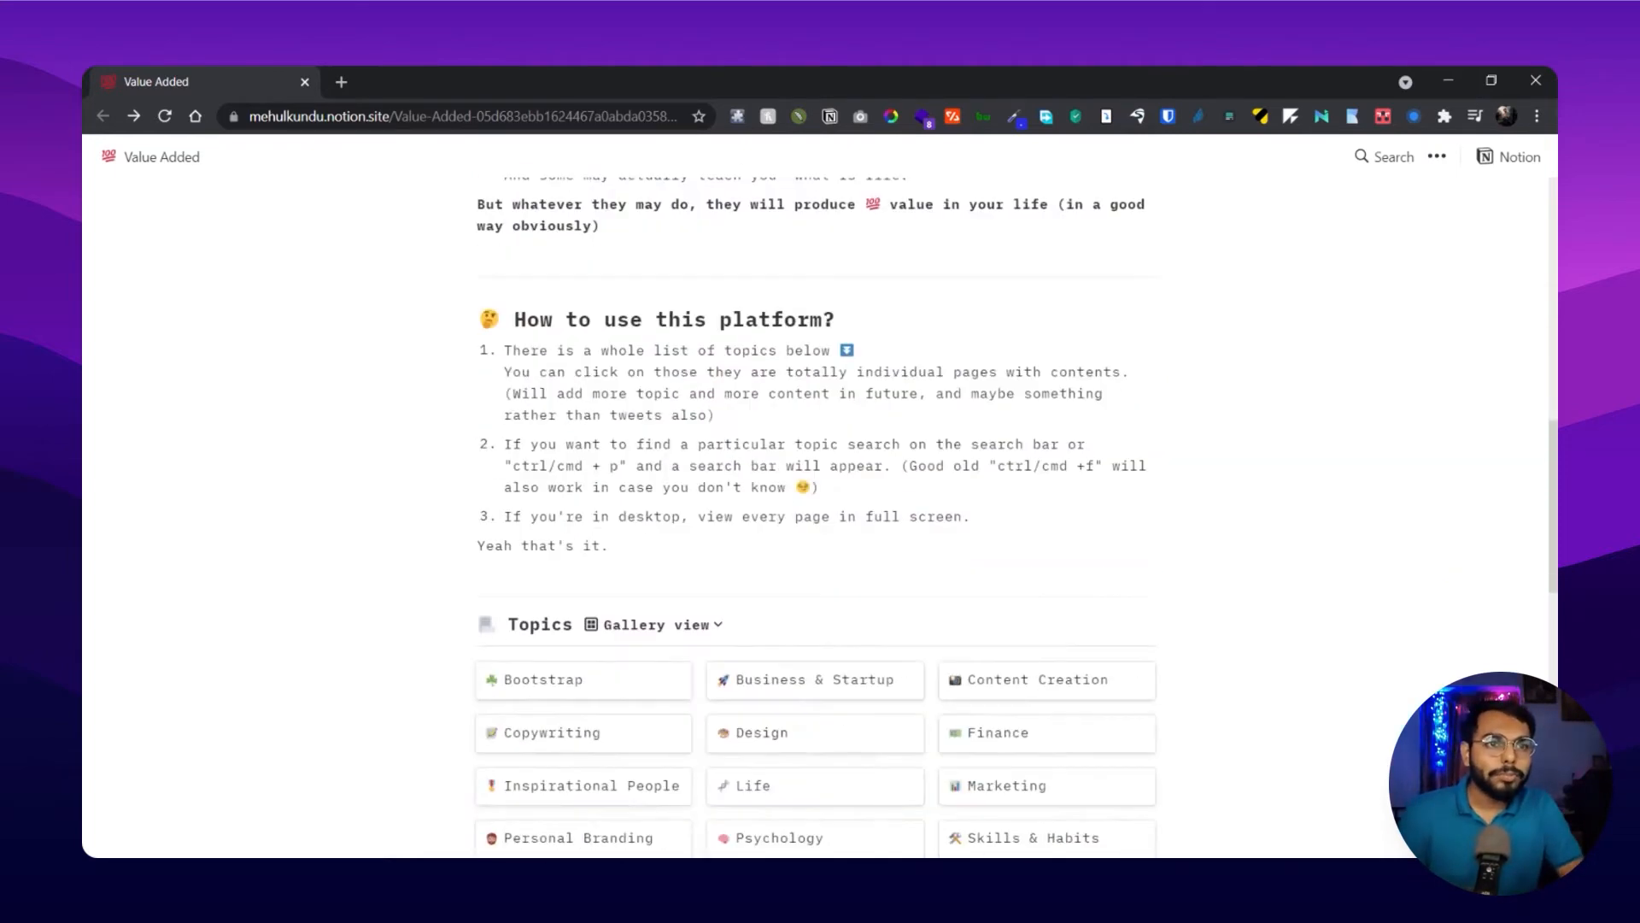
{"action": "scroll", "scroll_direction": "down", "scroll_amount": 3}
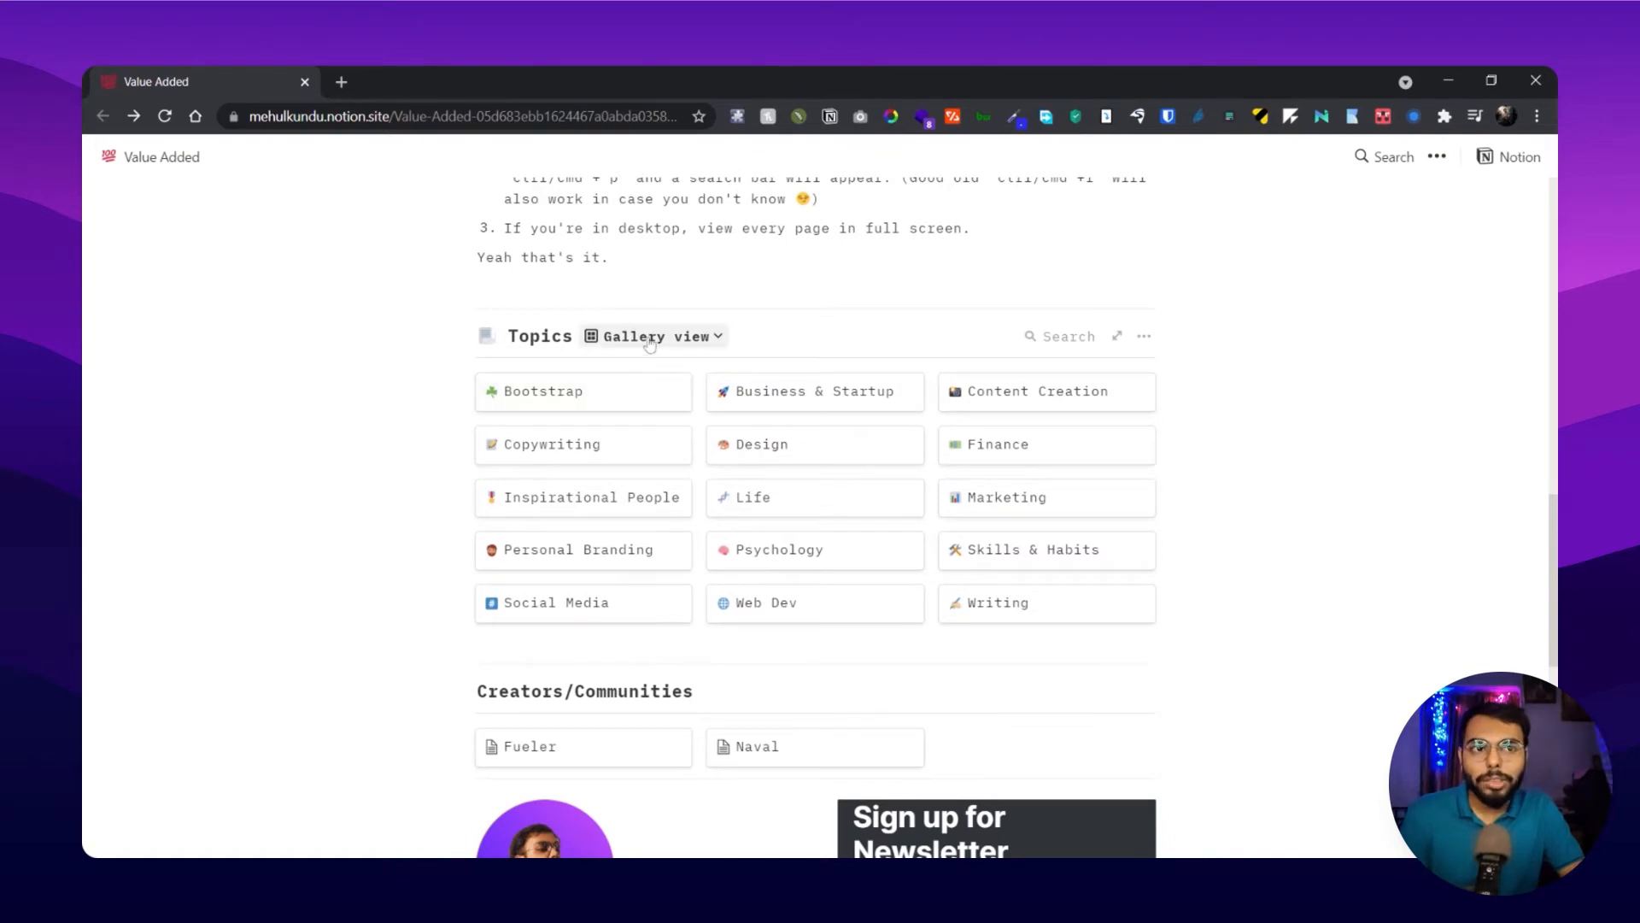
{"action": "left_click", "coordinate": [657, 336]}
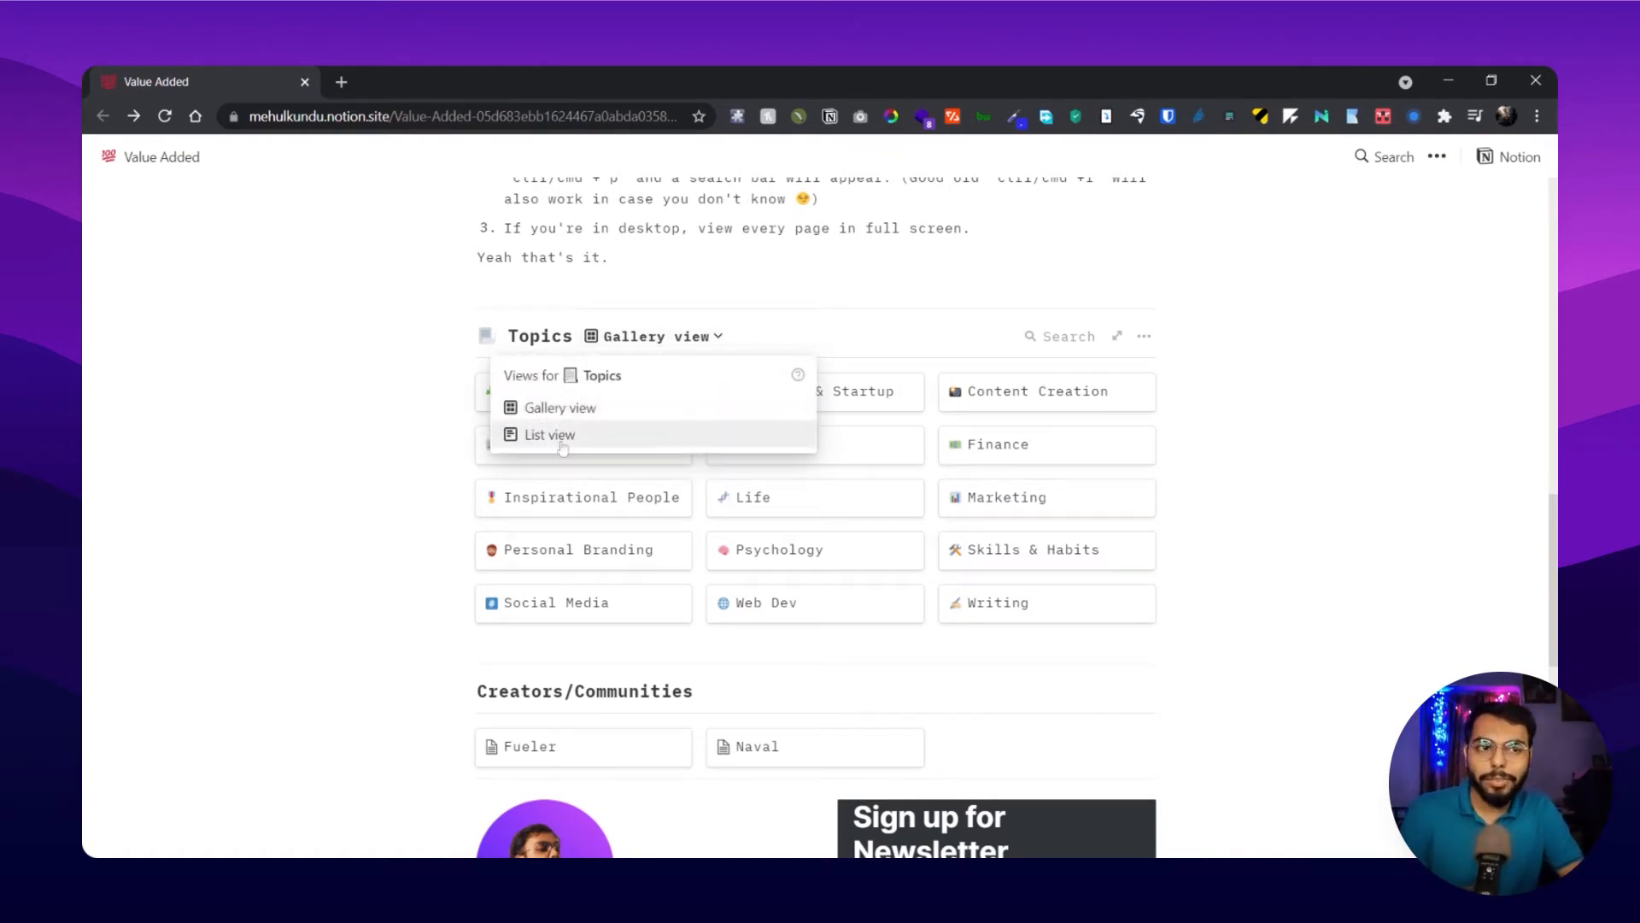
{"action": "left_click", "coordinate": [548, 434]}
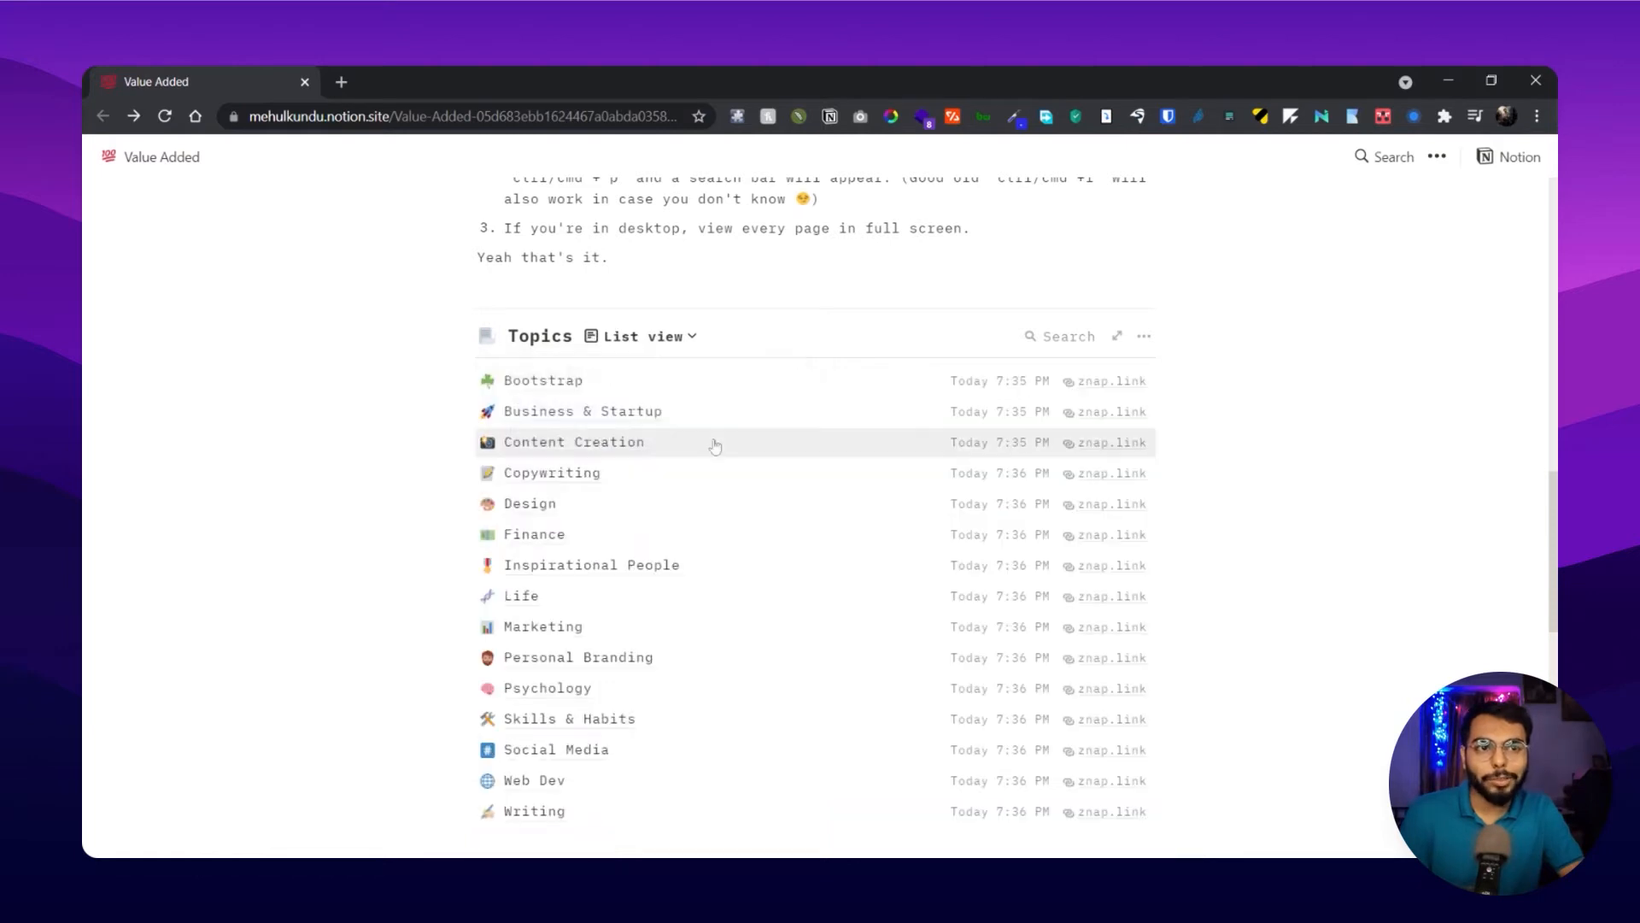
{"action": "scroll", "scroll_direction": "down", "scroll_amount": 3}
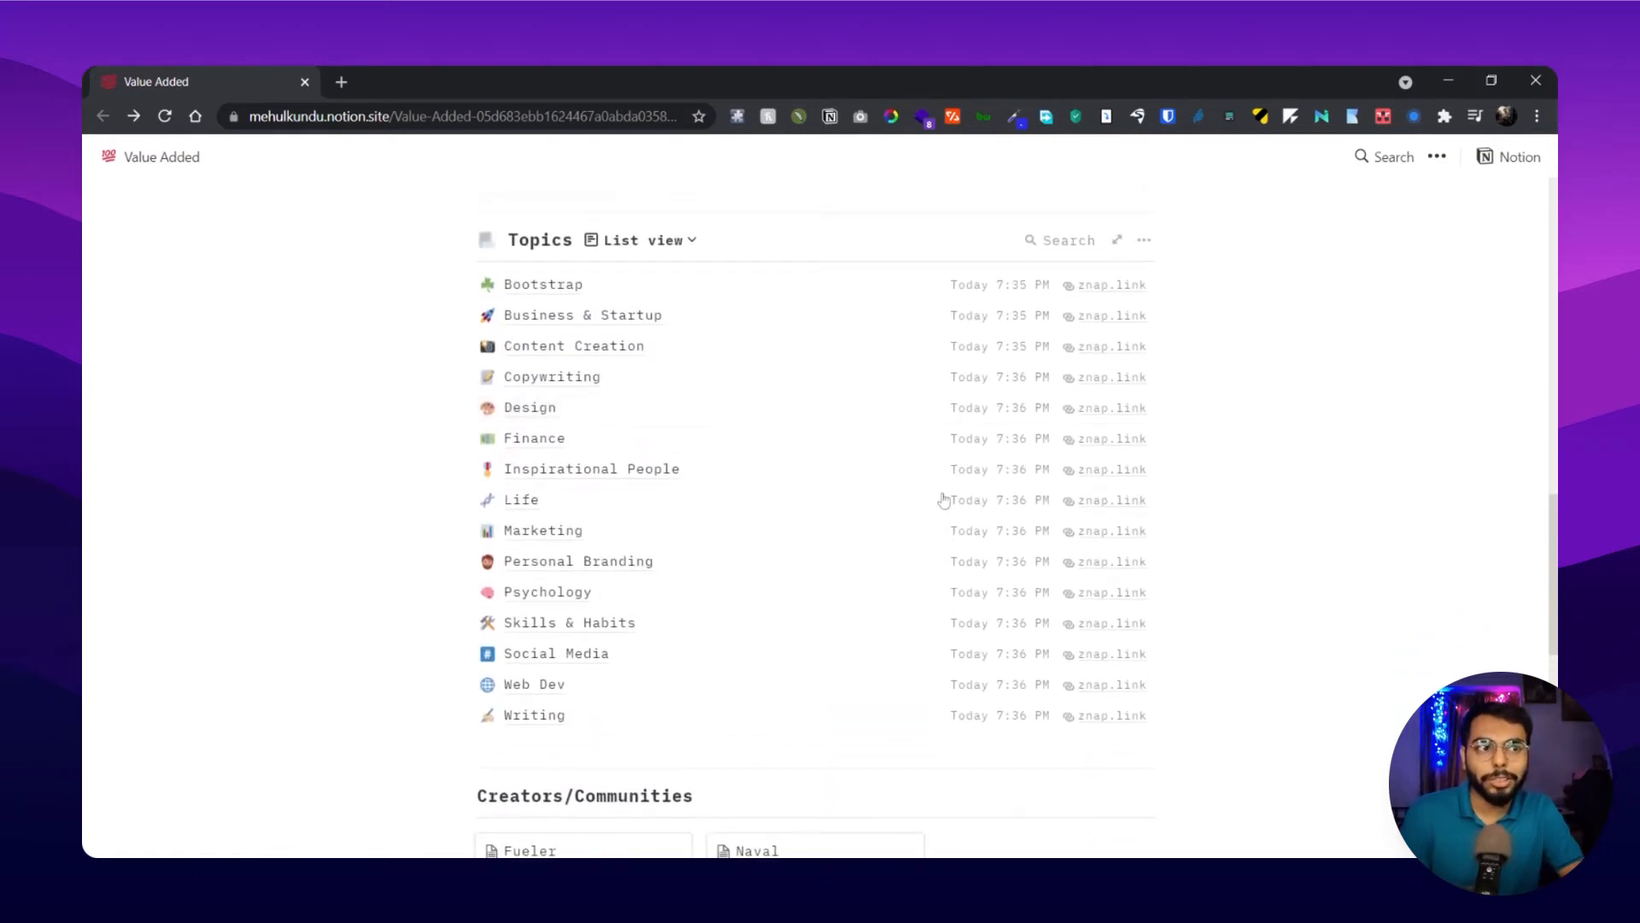
{"action": "left_click", "coordinate": [646, 240]}
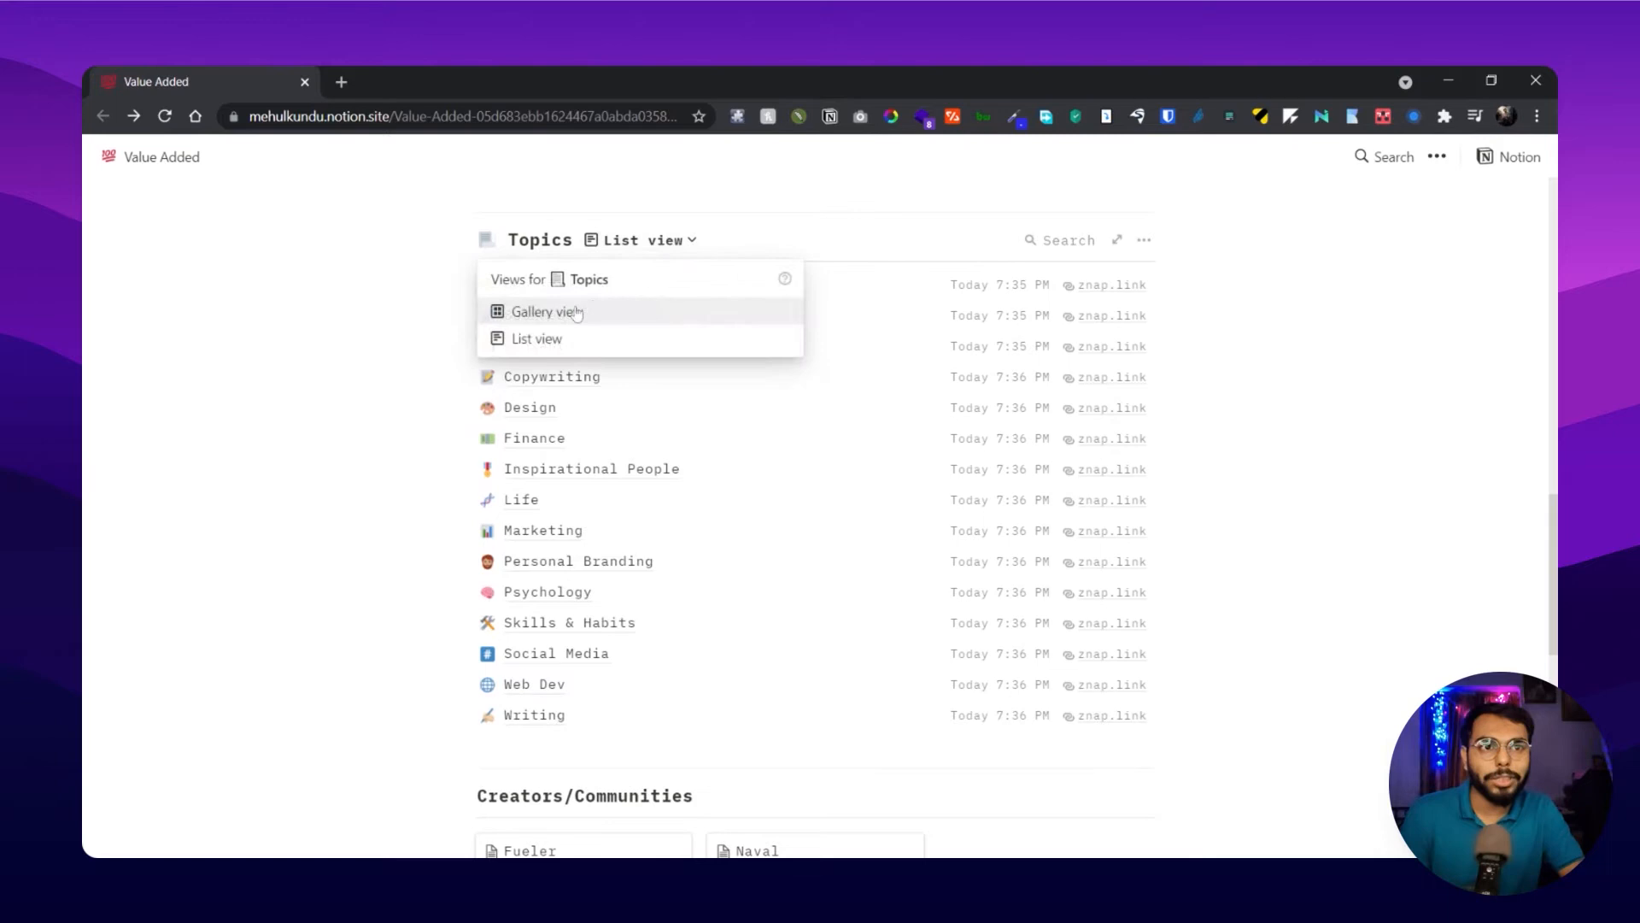
{"action": "left_click", "coordinate": [546, 311]}
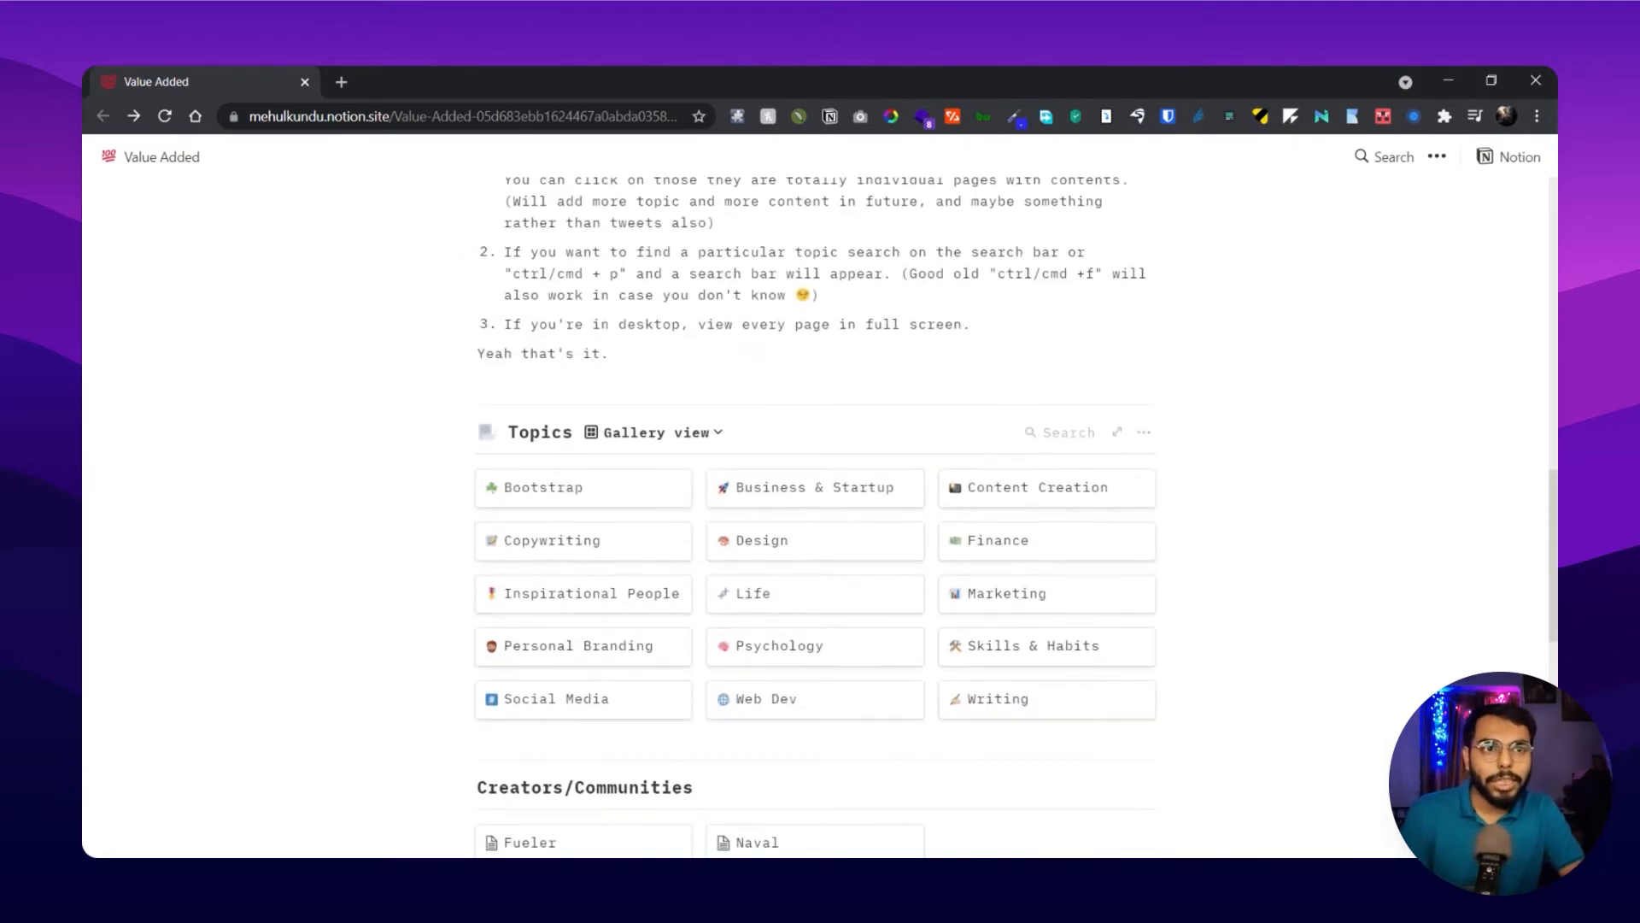
{"action": "scroll", "scroll_direction": "down", "scroll_amount": 3}
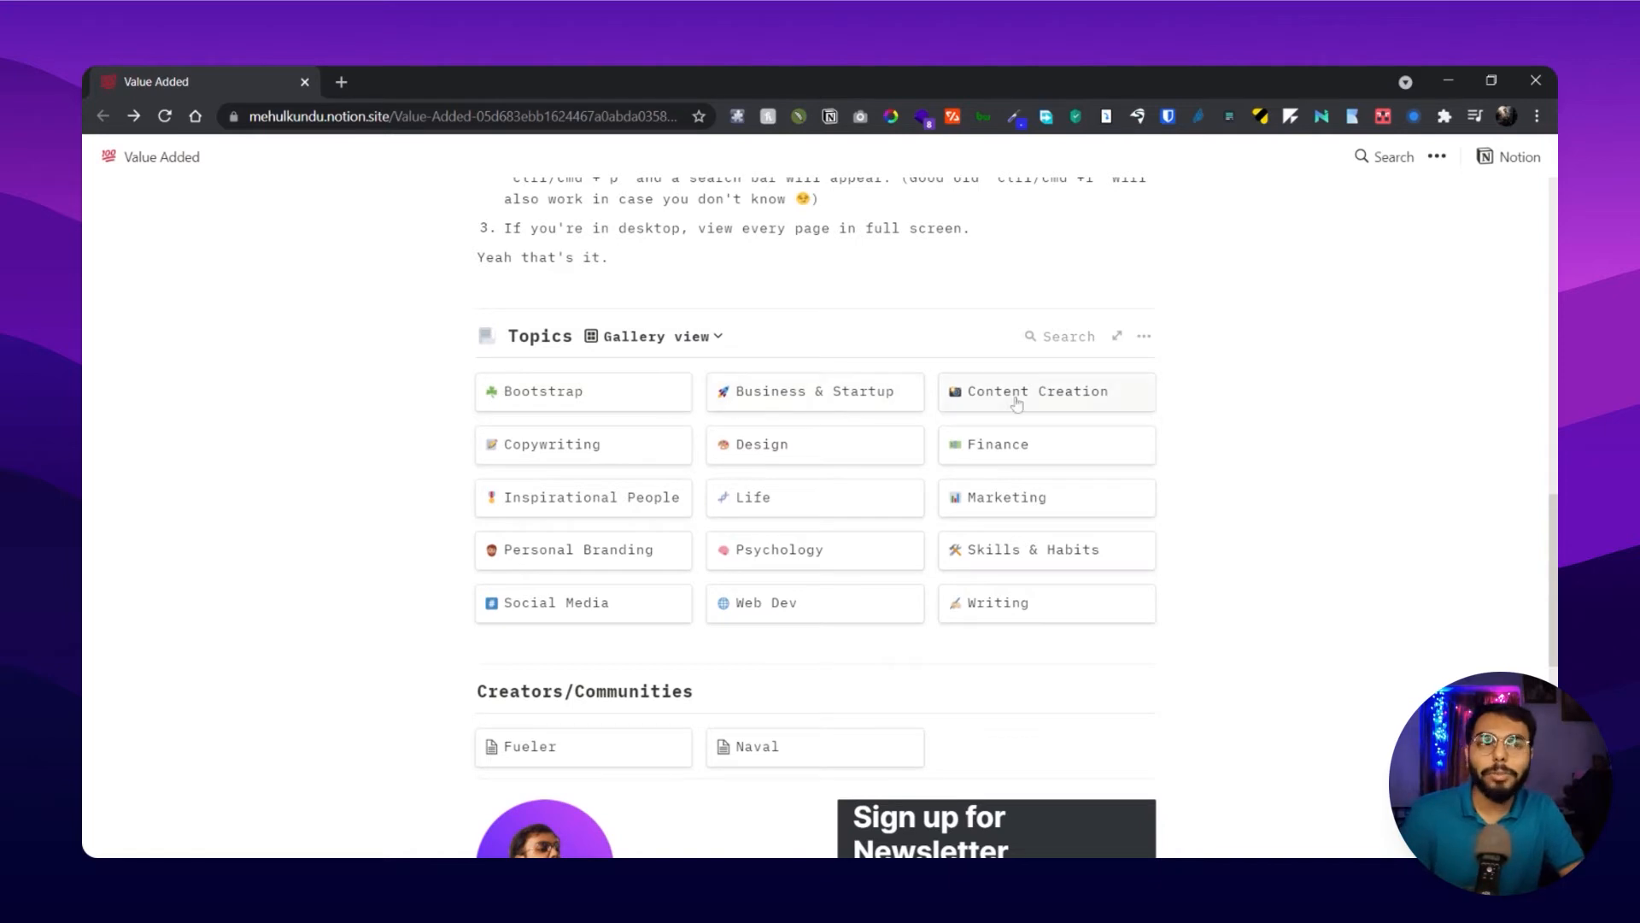
{"action": "mouse_move", "coordinate": [1061, 581]}
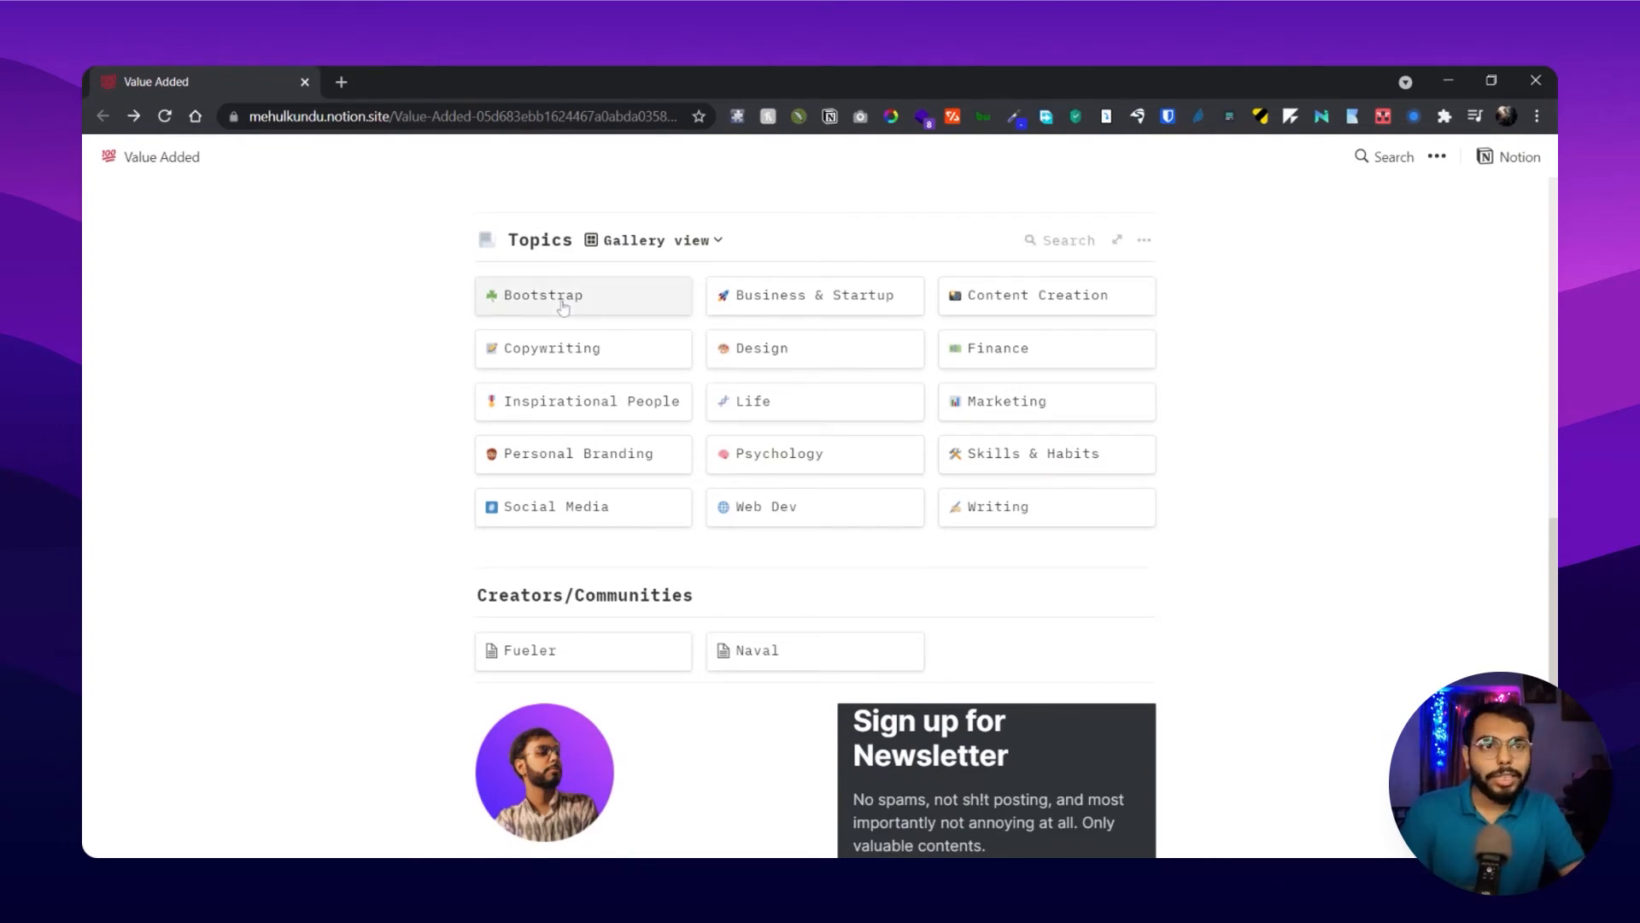
{"action": "left_click", "coordinate": [542, 295]}
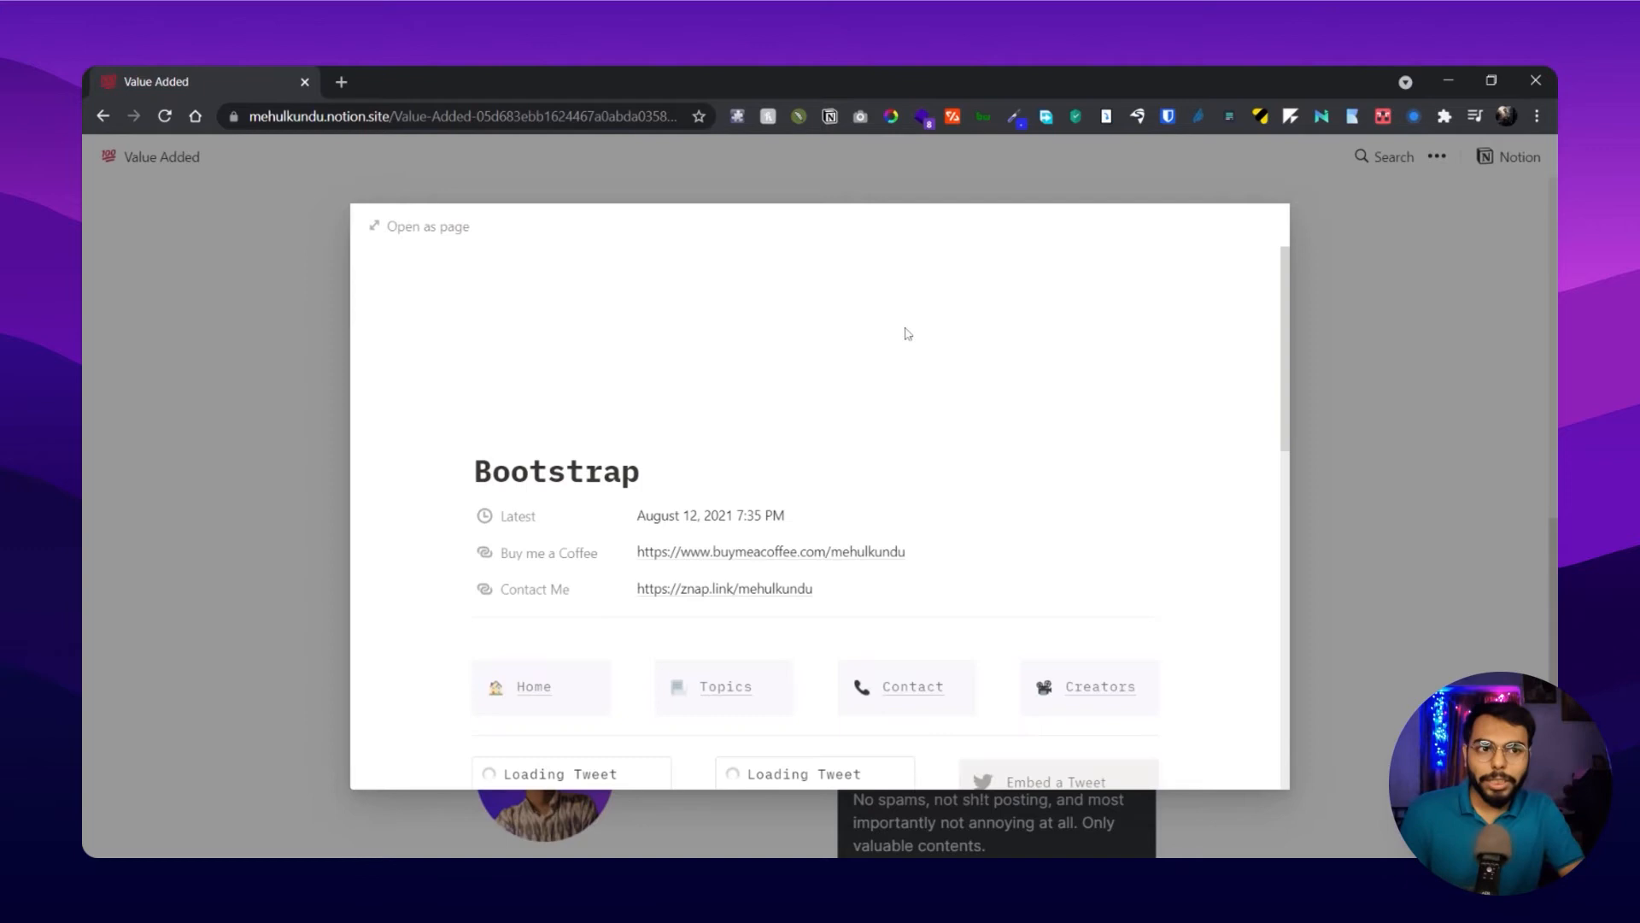
{"action": "mouse_move", "coordinate": [417, 225]}
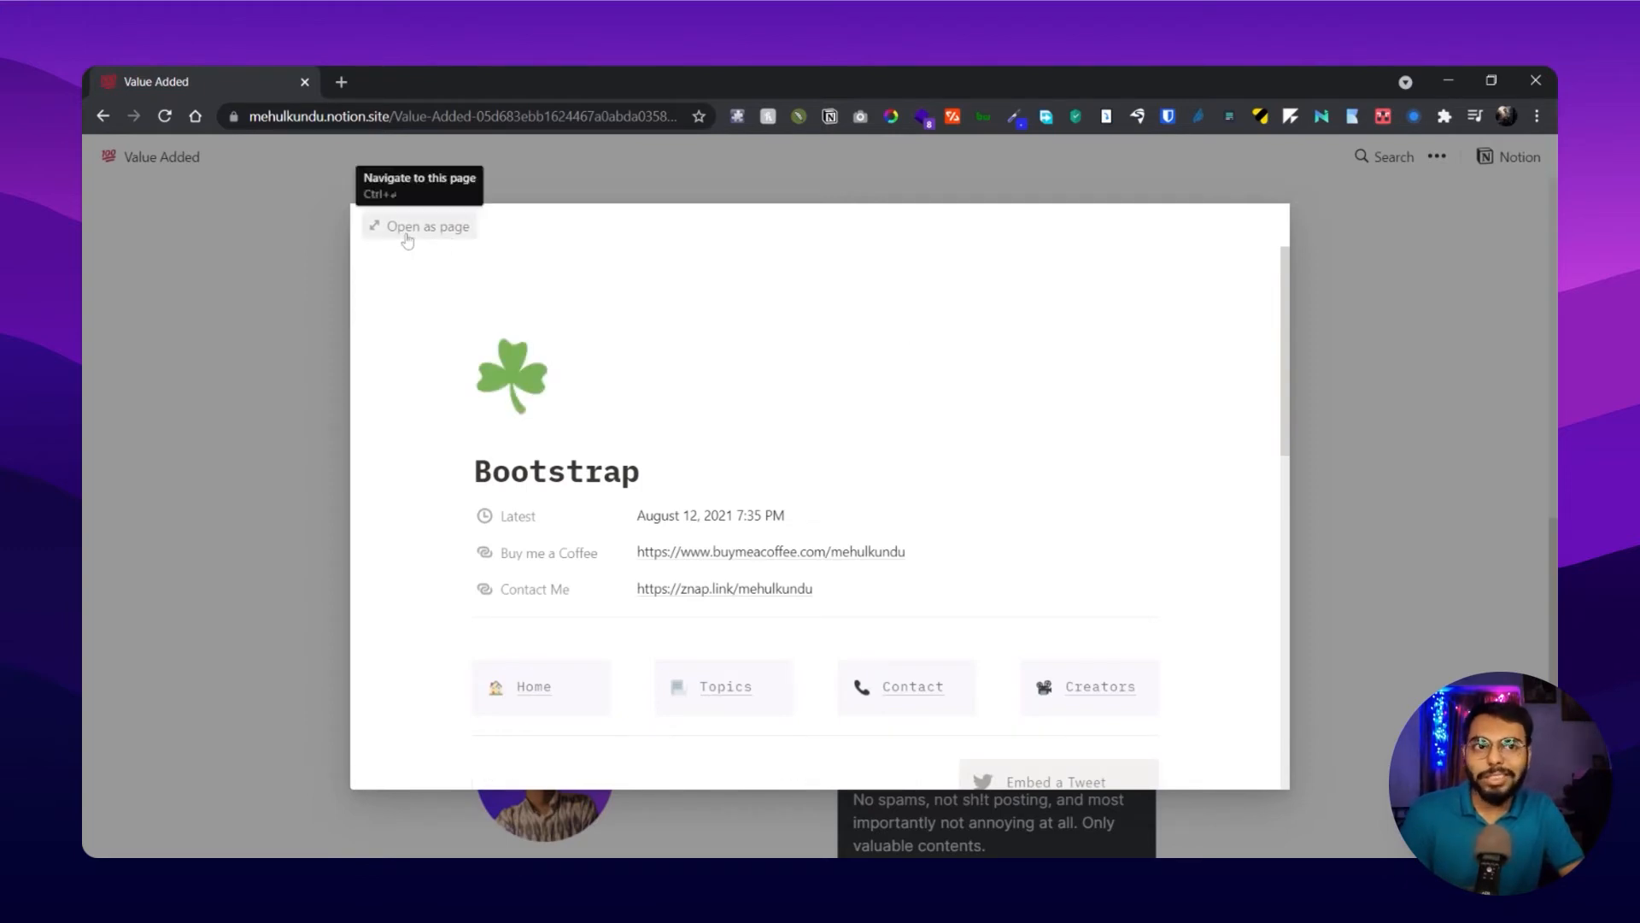
{"action": "left_click", "coordinate": [427, 225]}
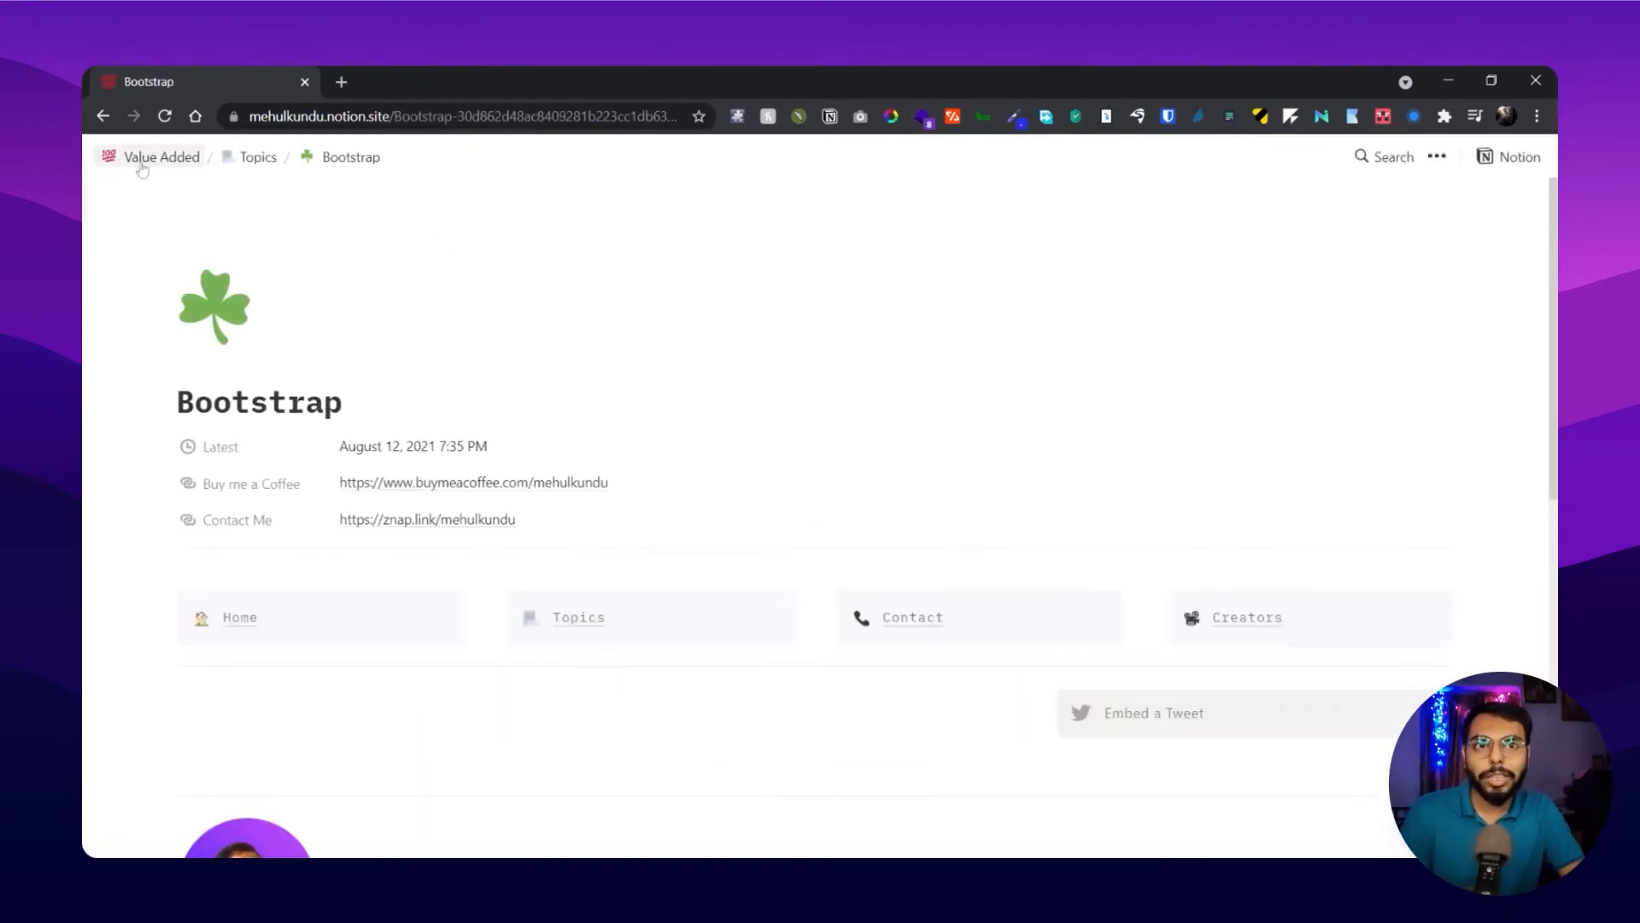
{"action": "scroll", "scroll_direction": "down", "scroll_amount": 3}
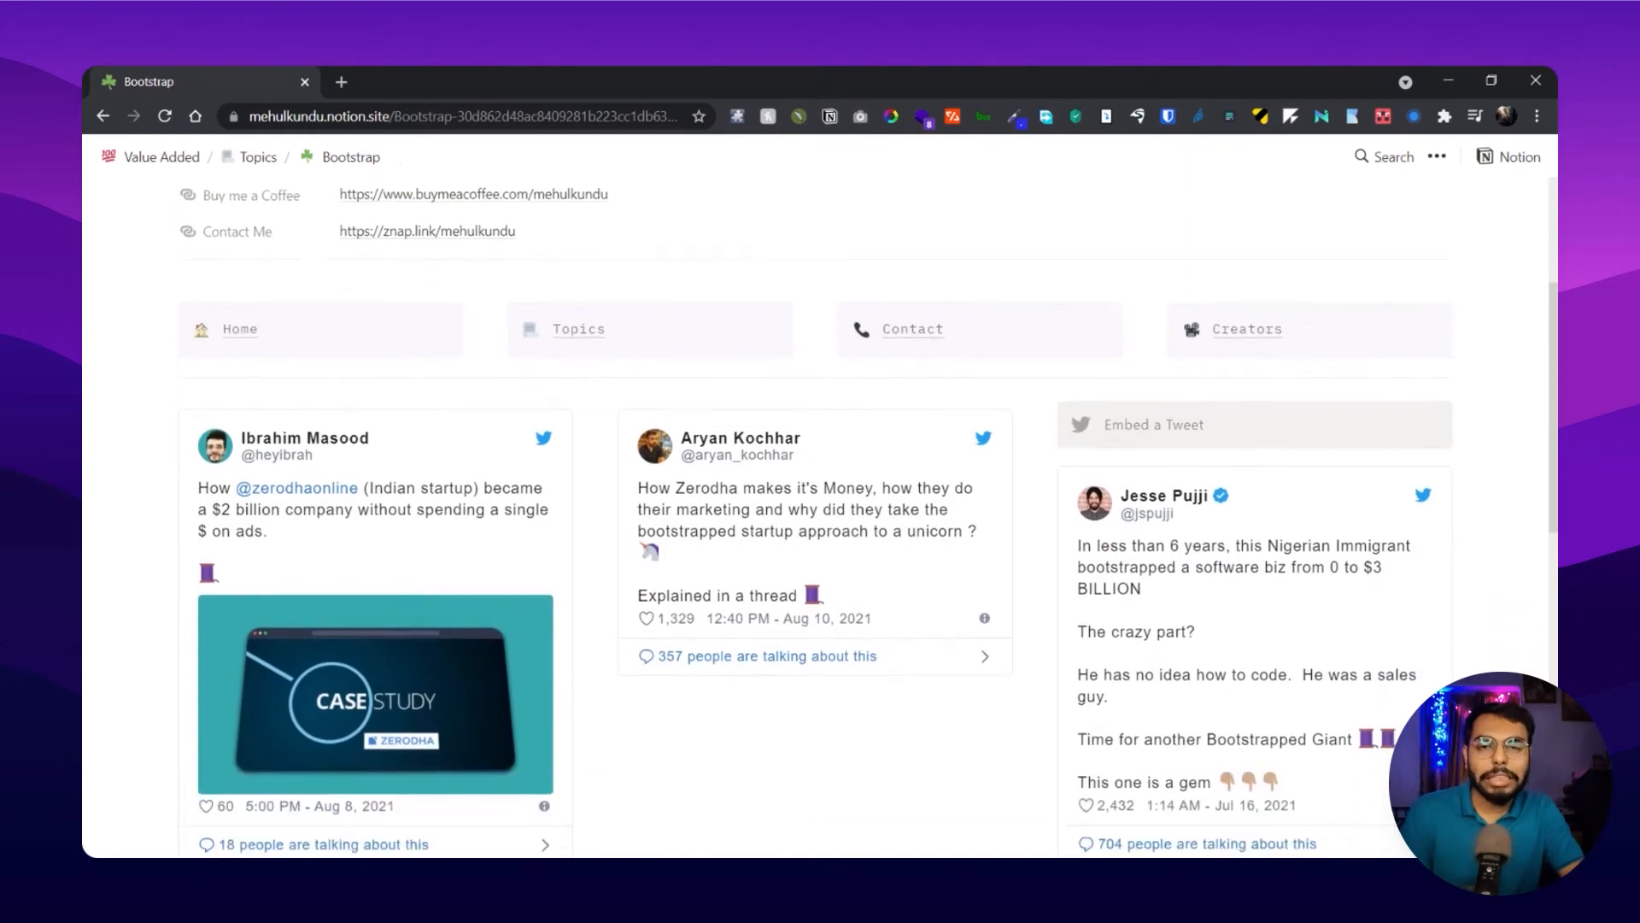
{"action": "scroll", "scroll_direction": "down", "scroll_amount": 3}
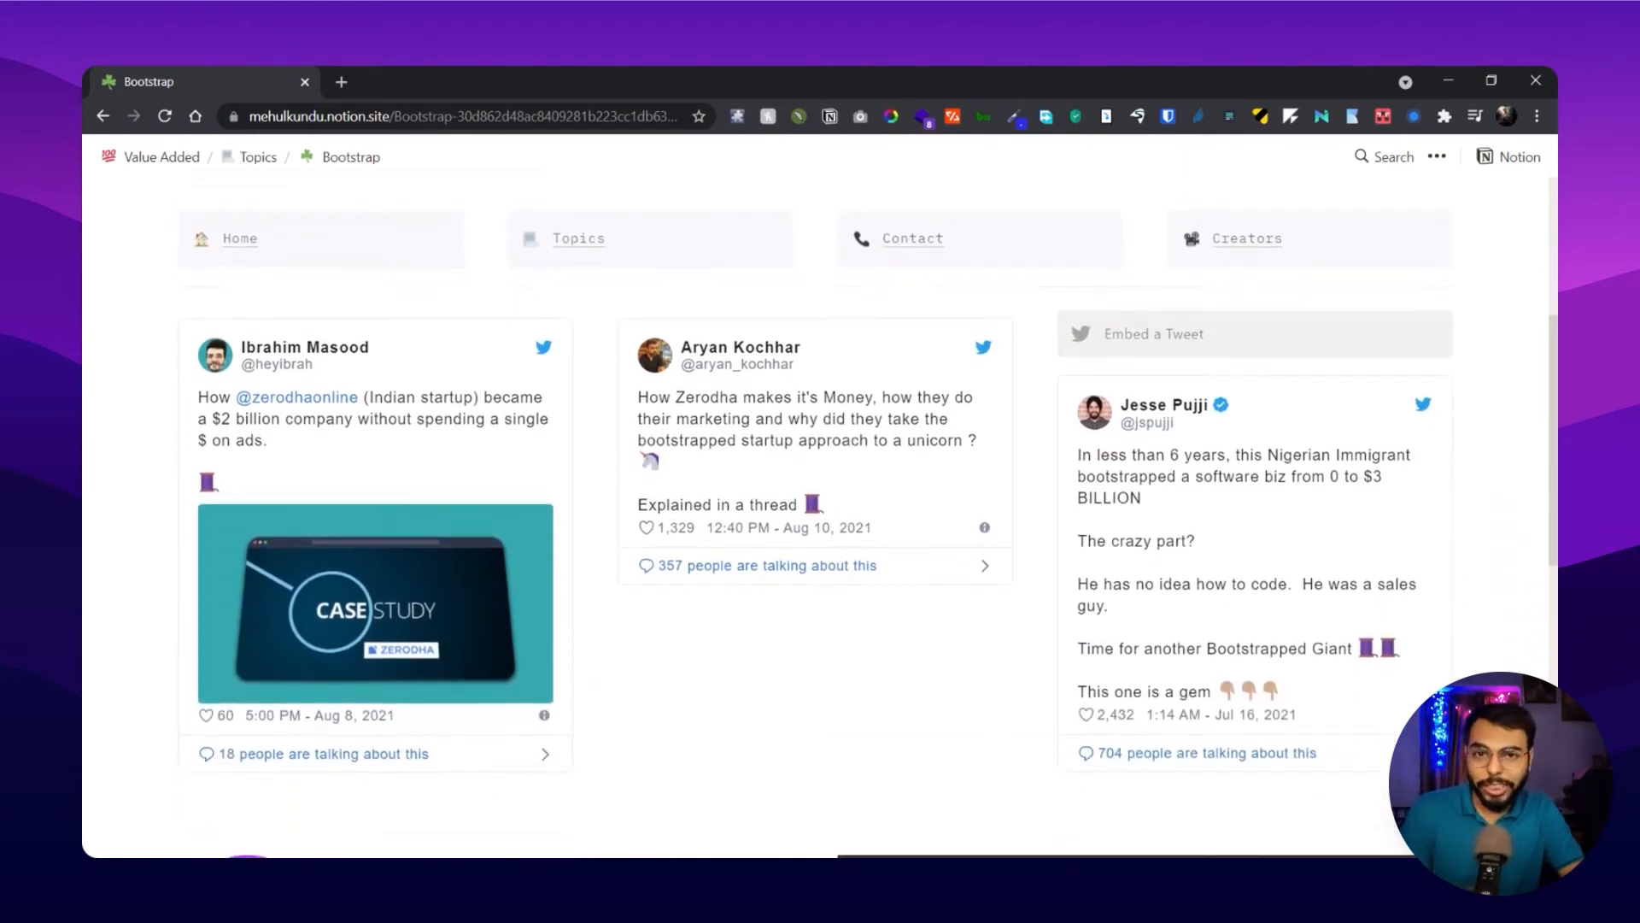
{"action": "scroll", "scroll_direction": "down", "scroll_amount": 3}
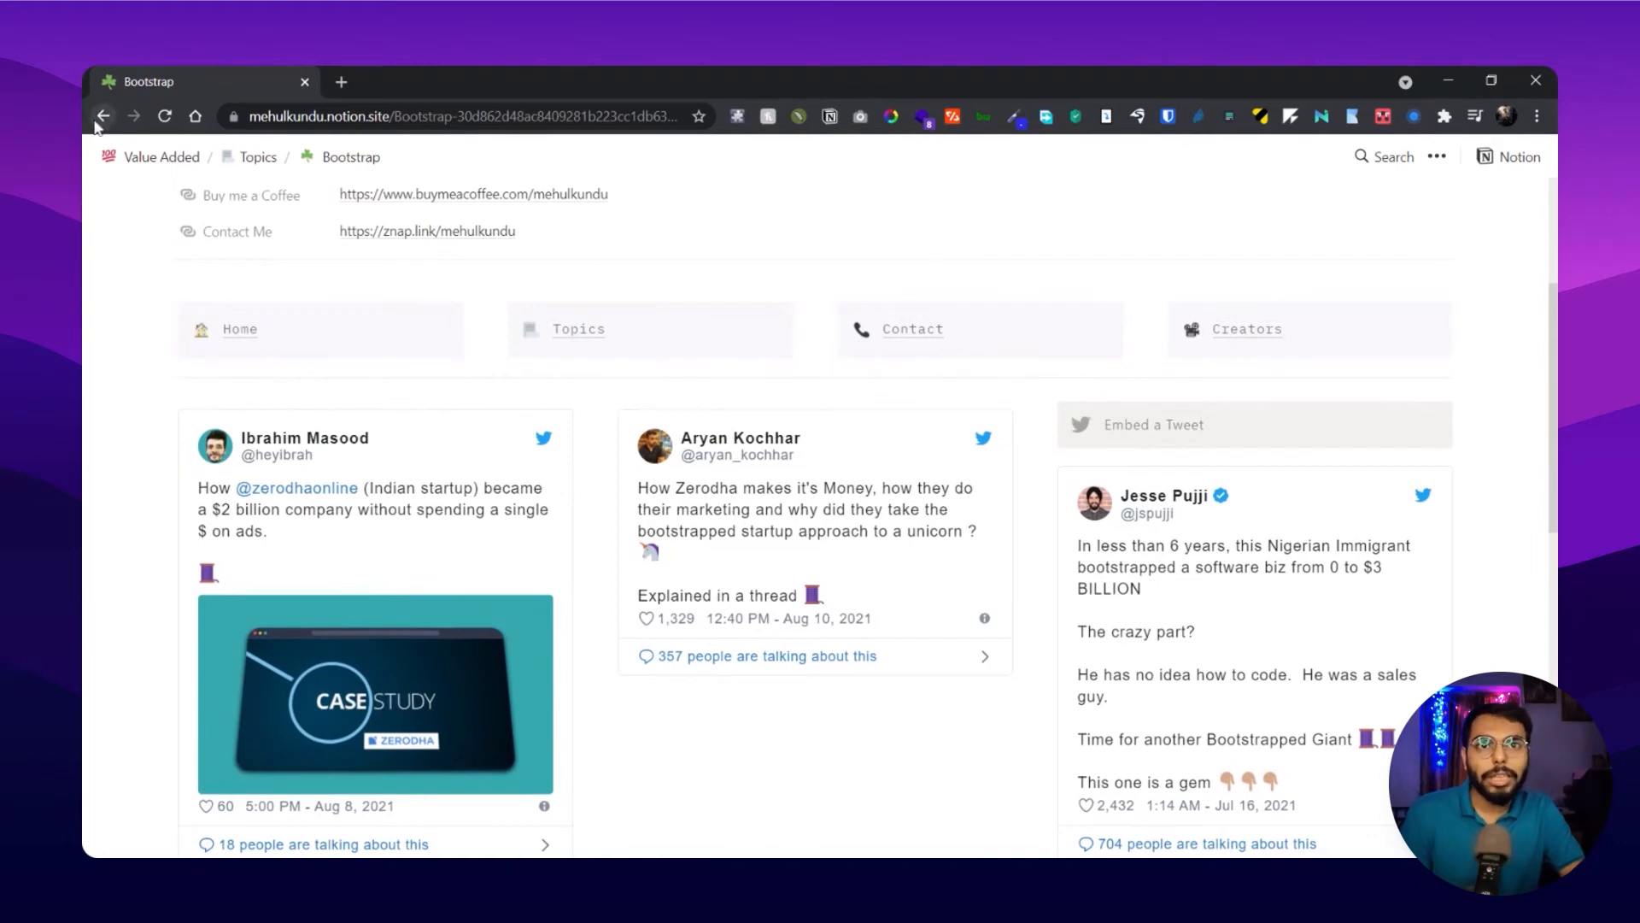
{"action": "left_click", "coordinate": [102, 116]}
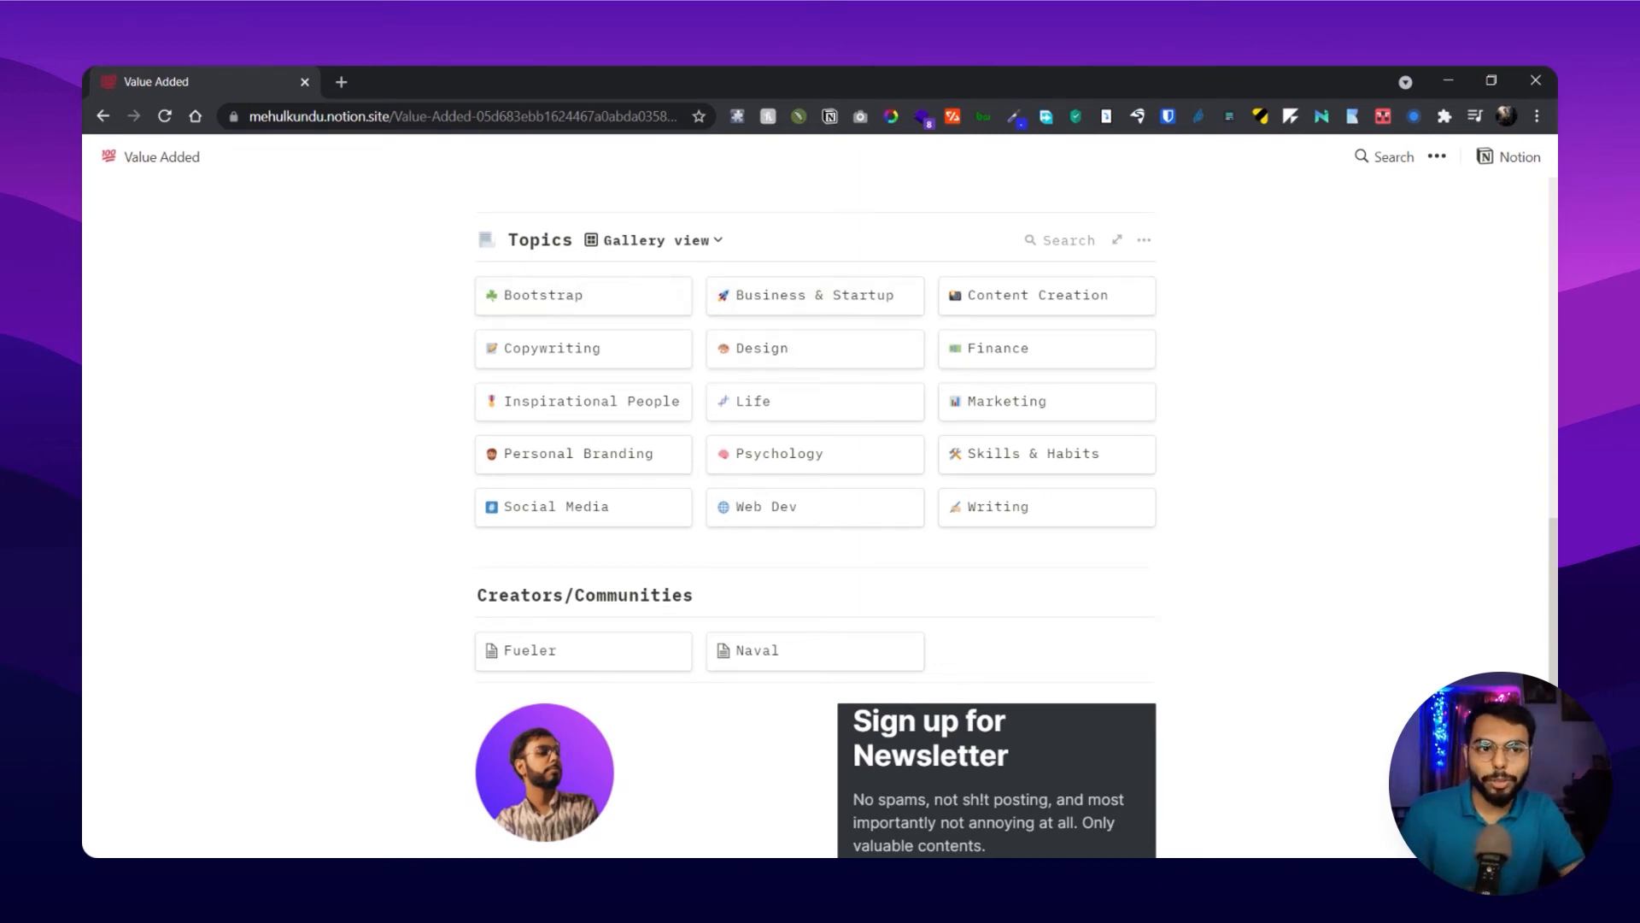
{"action": "scroll", "scroll_direction": "down", "scroll_amount": 3}
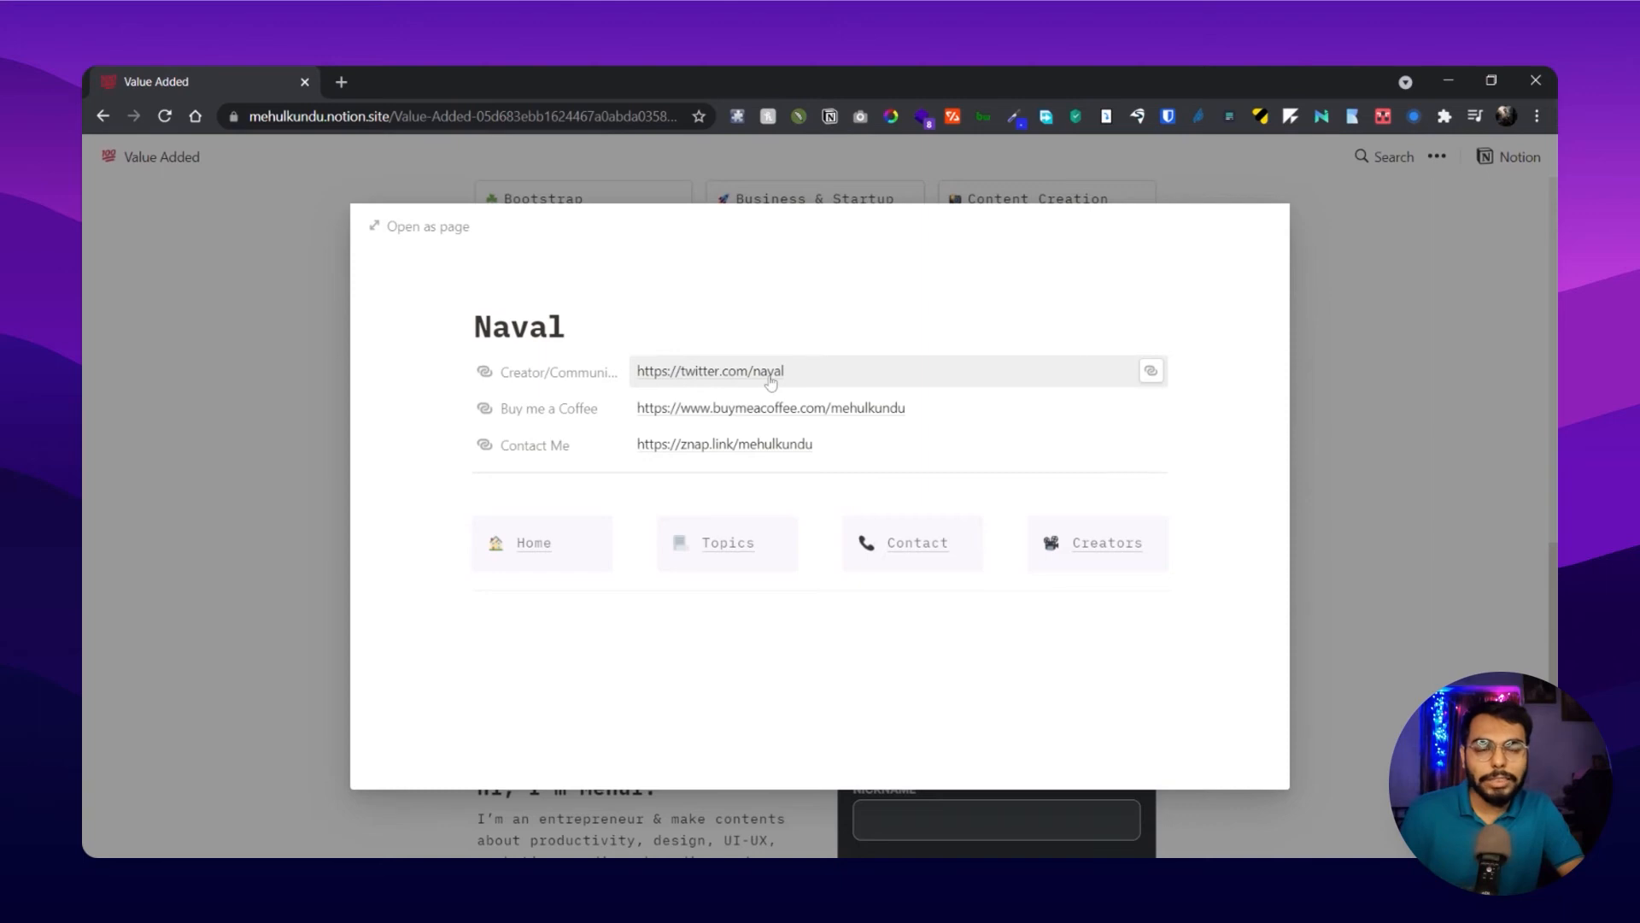
{"action": "mouse_move", "coordinate": [819, 379]}
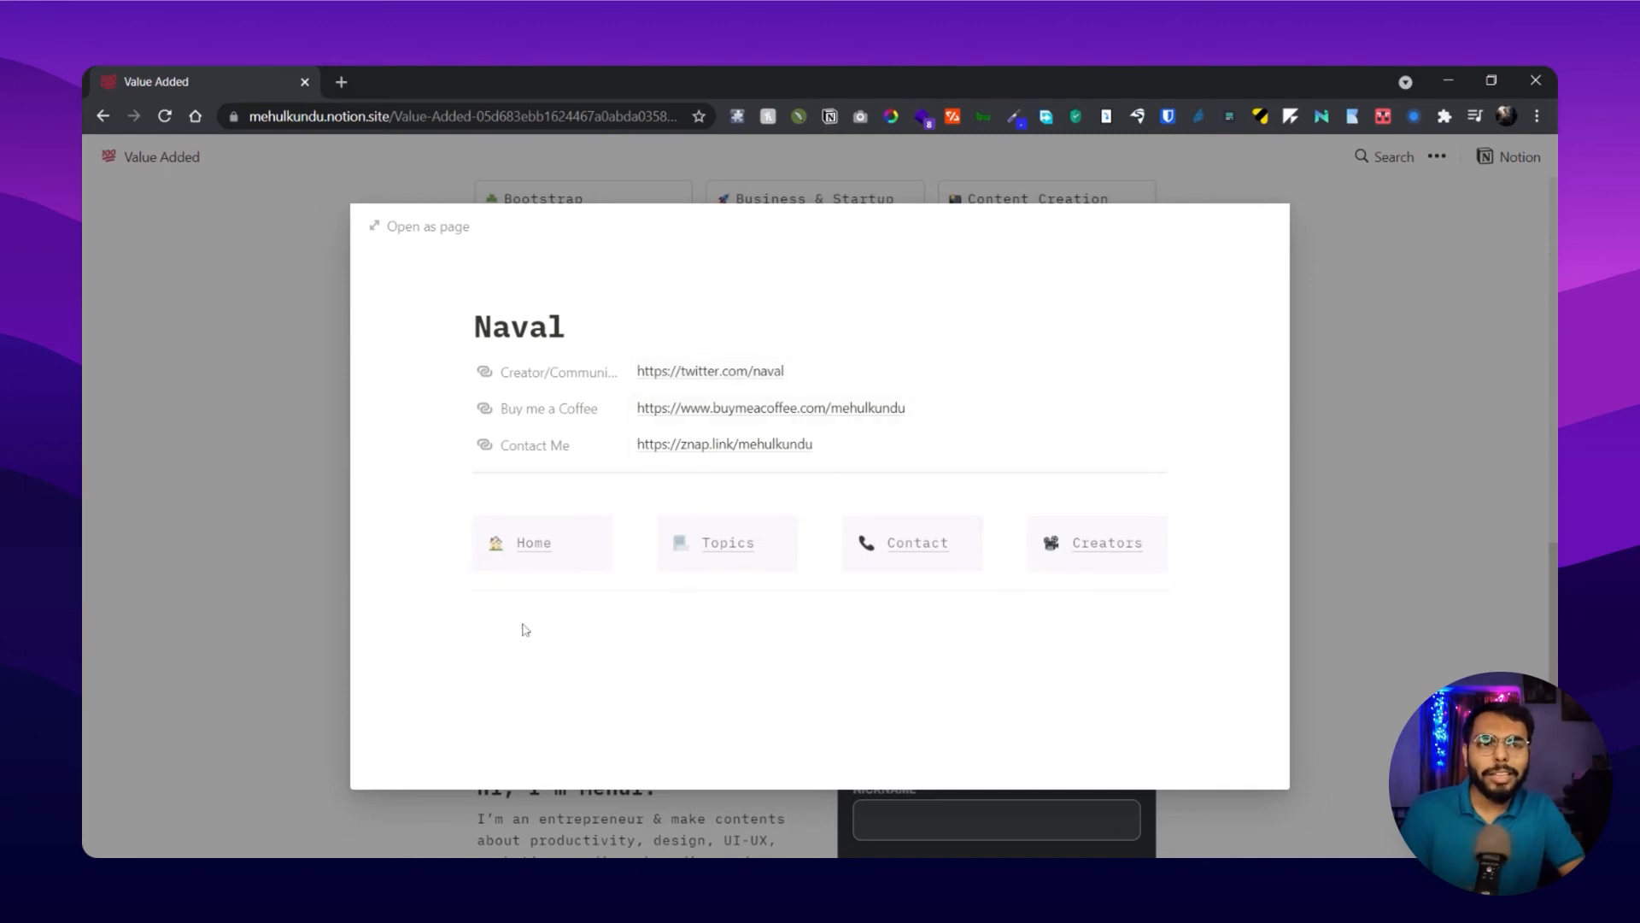
{"action": "mouse_move", "coordinate": [152, 433]}
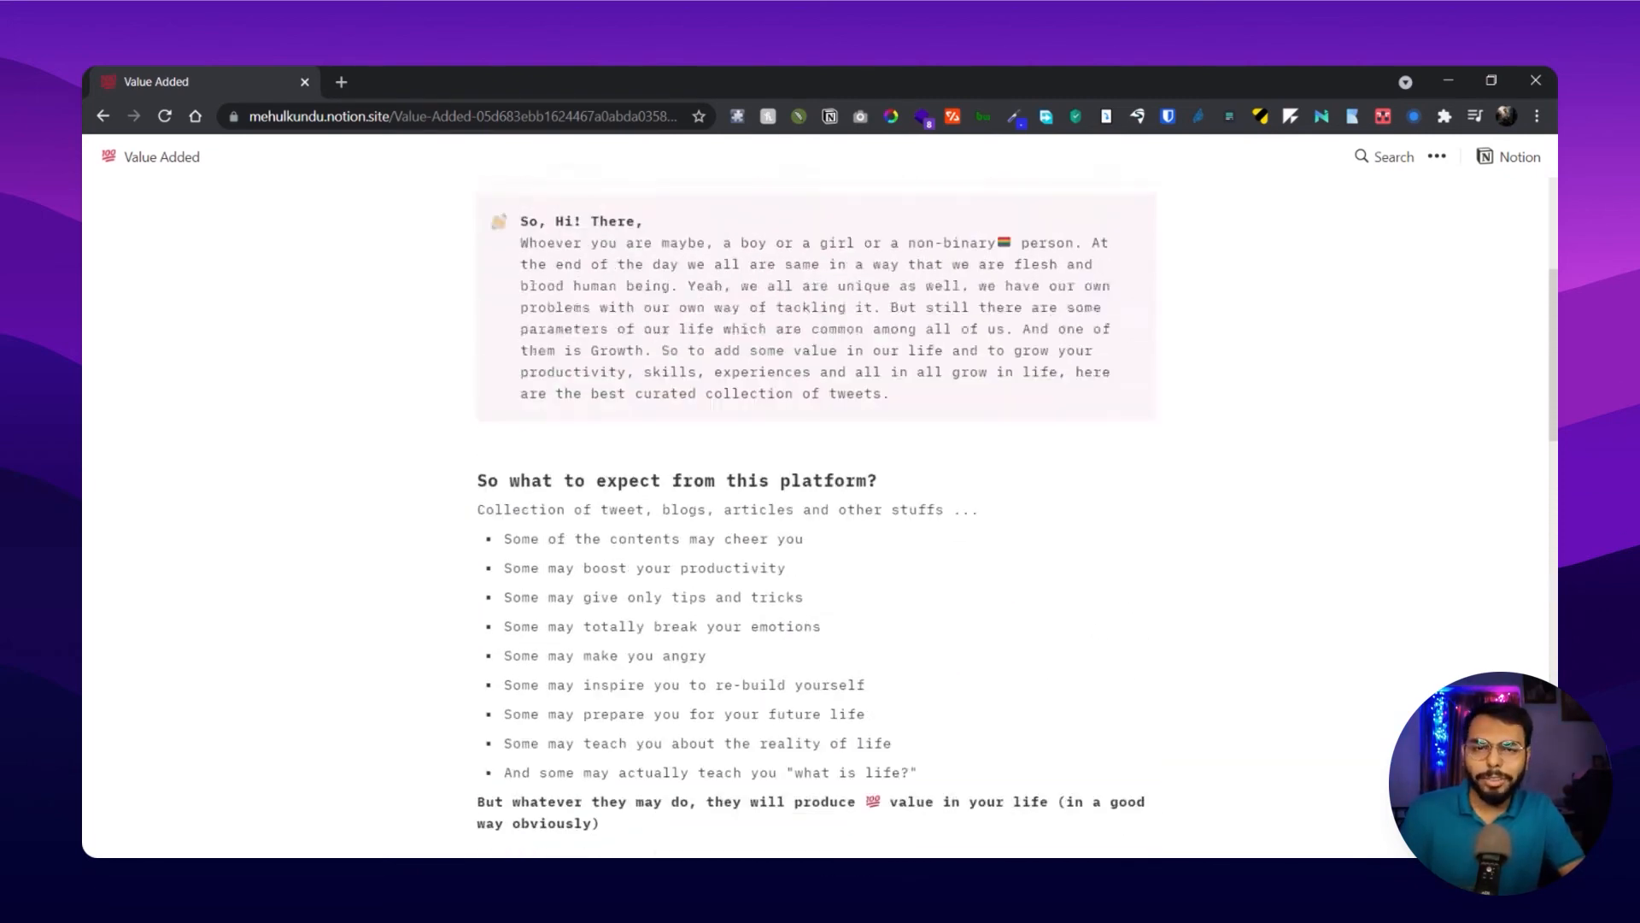
{"action": "scroll", "scroll_direction": "up", "scroll_amount": 3}
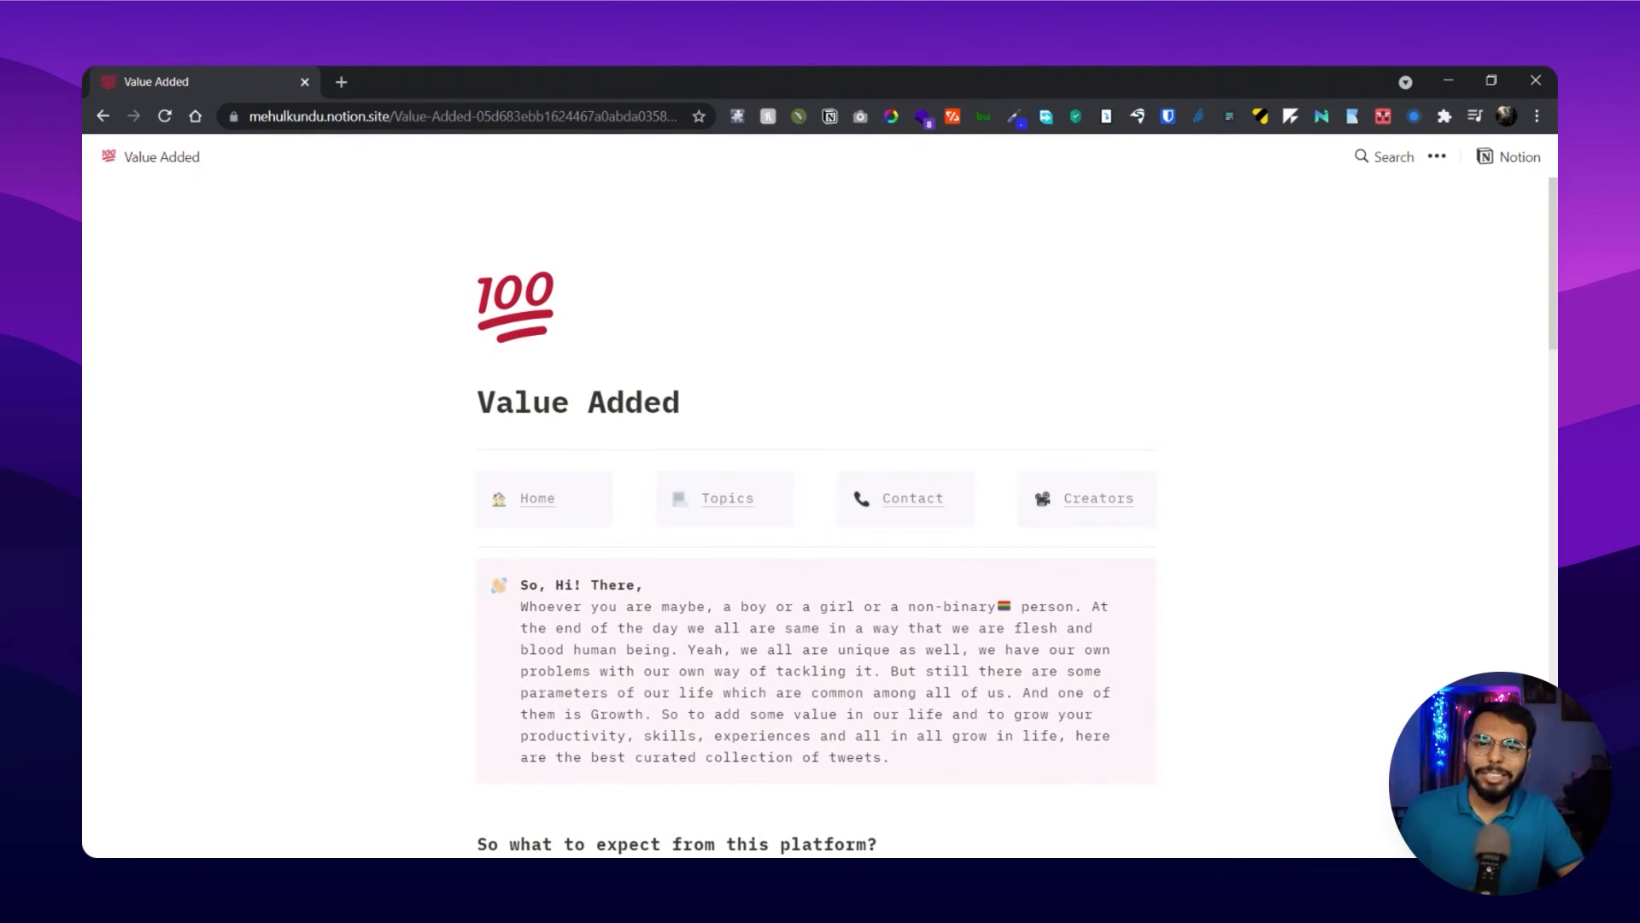